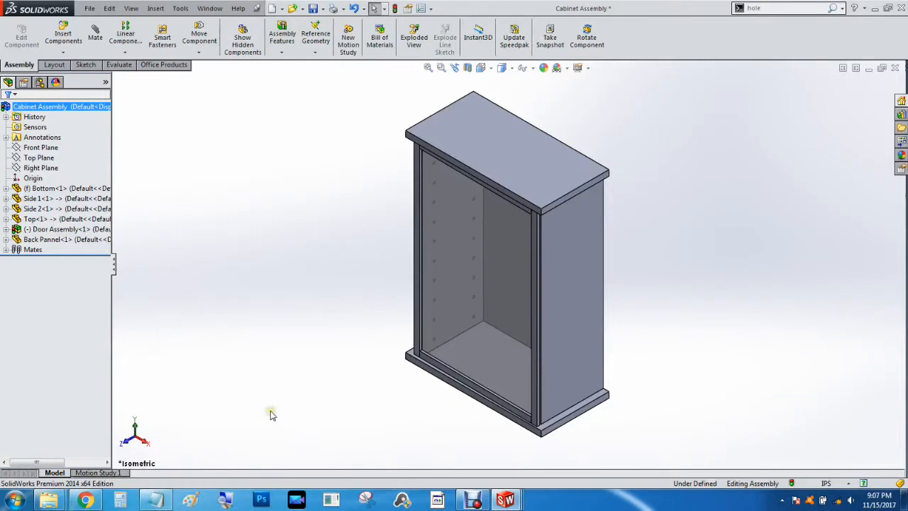
pyautogui.moveTo(278, 263)
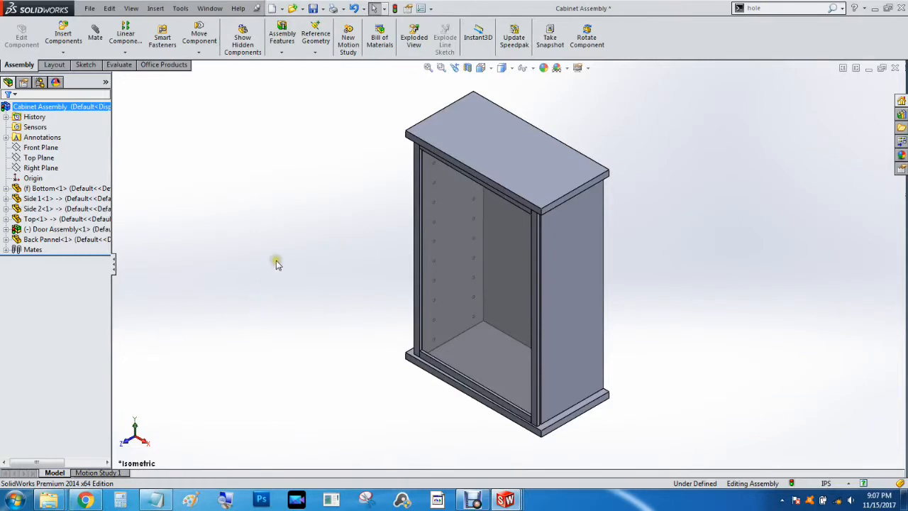
pyautogui.moveTo(290, 259)
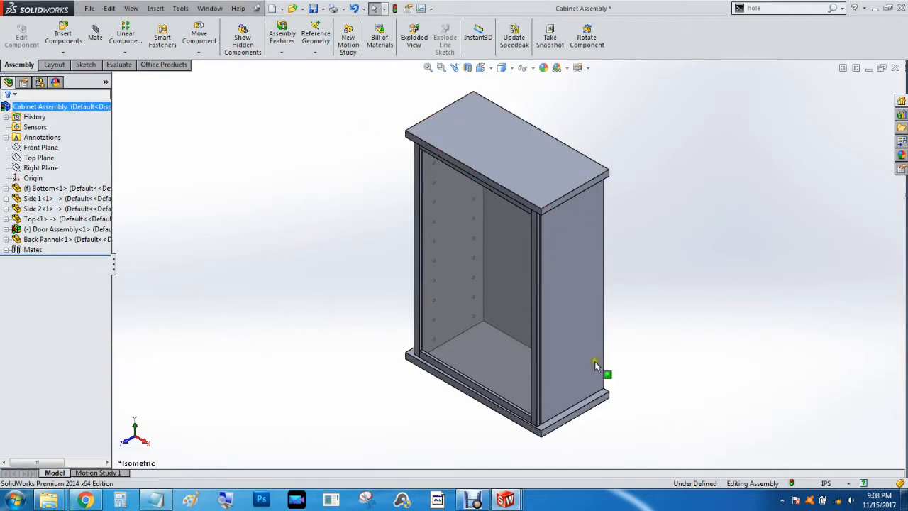
pyautogui.moveTo(311, 330)
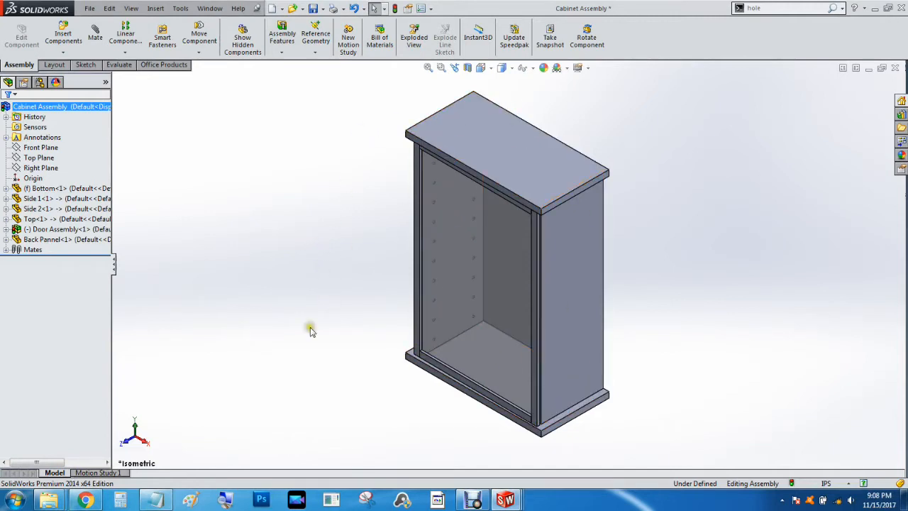
pyautogui.moveTo(505, 252)
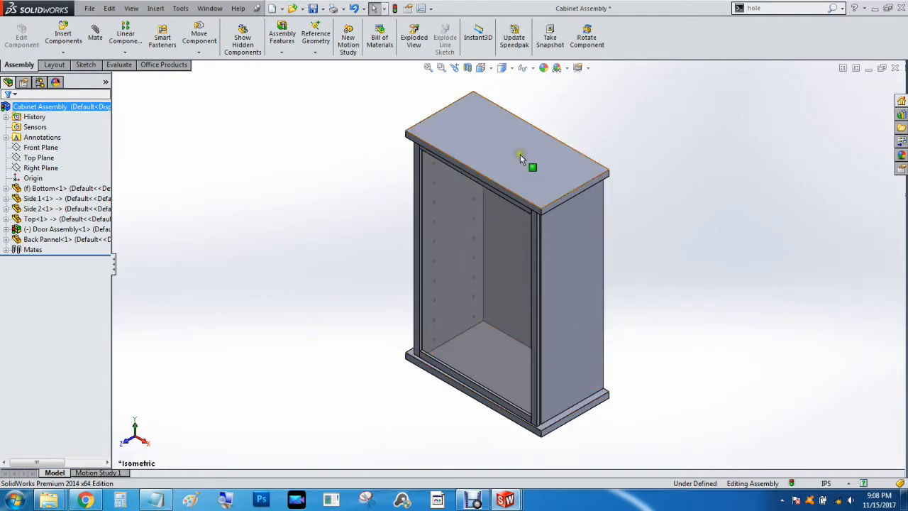
pyautogui.moveTo(417, 219)
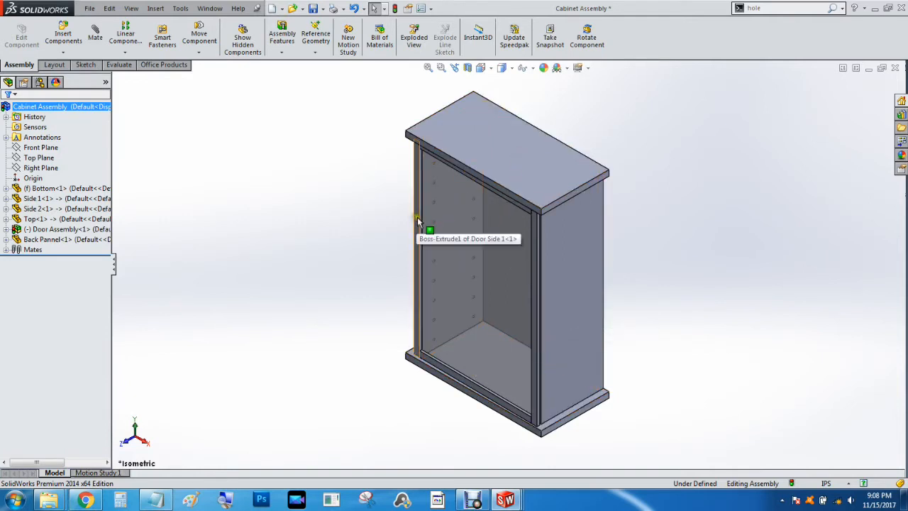
pyautogui.moveTo(332, 341)
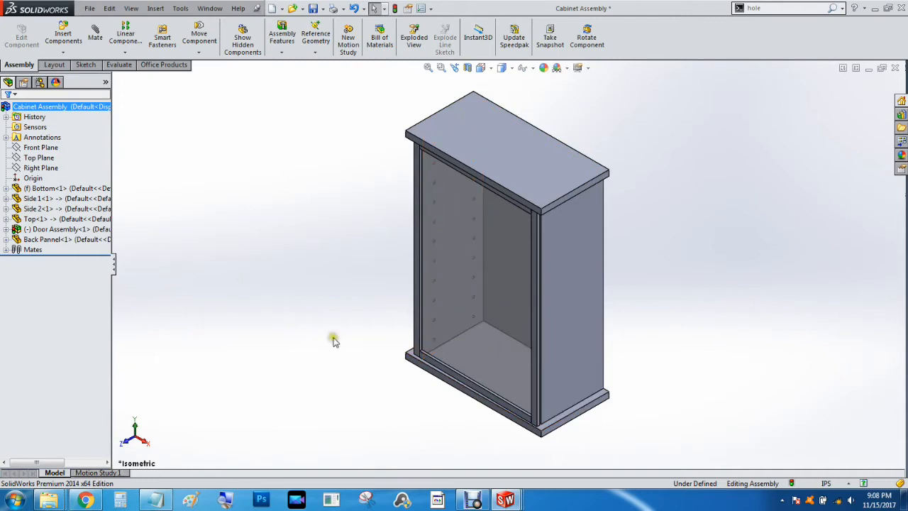
pyautogui.moveTo(196, 417)
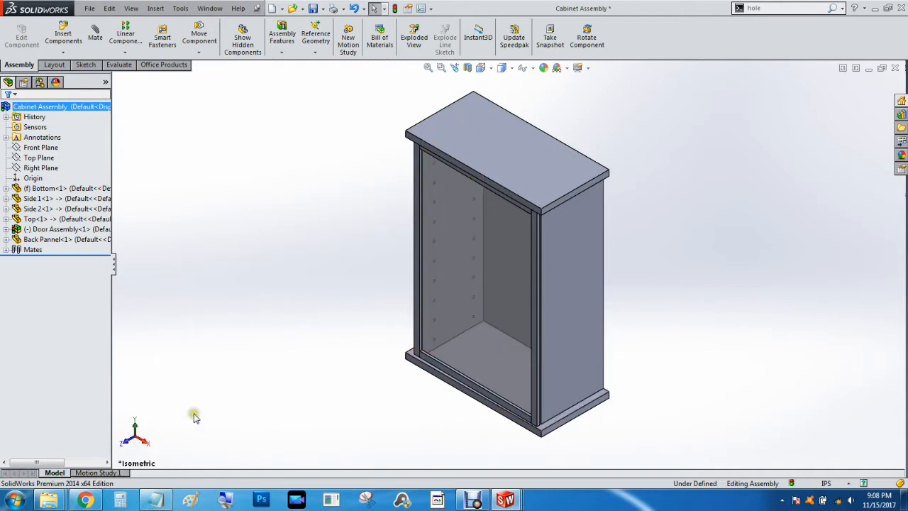
pyautogui.moveTo(315, 297)
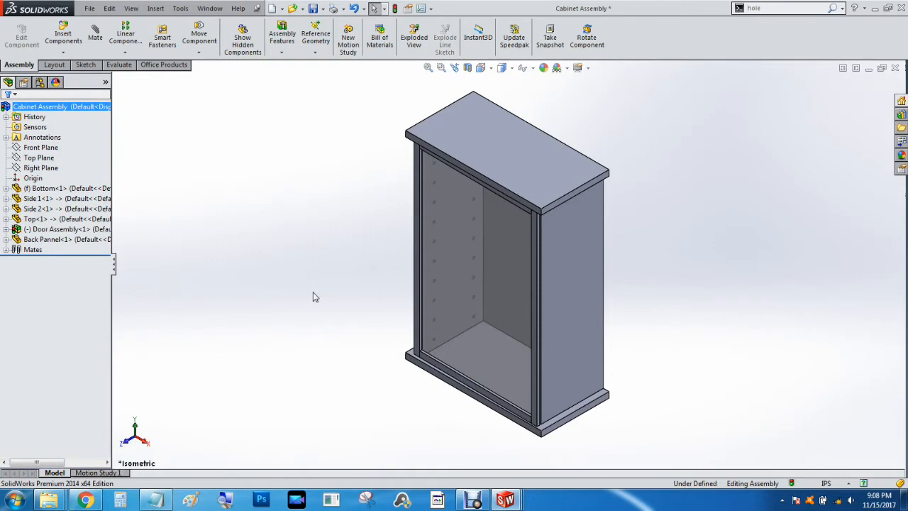
pyautogui.moveTo(510, 161)
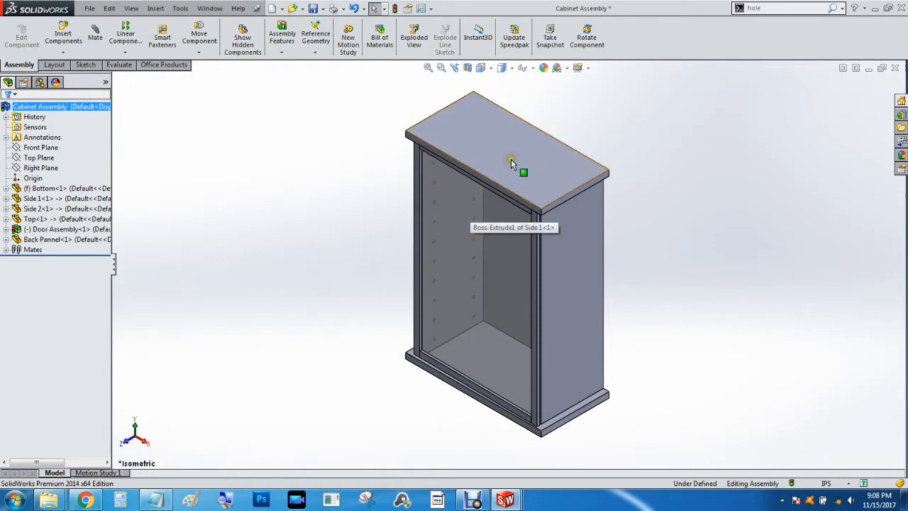
# - Select the cabinet's top panel and browse its appearances down to the Wood category
pyautogui.click(513, 158)
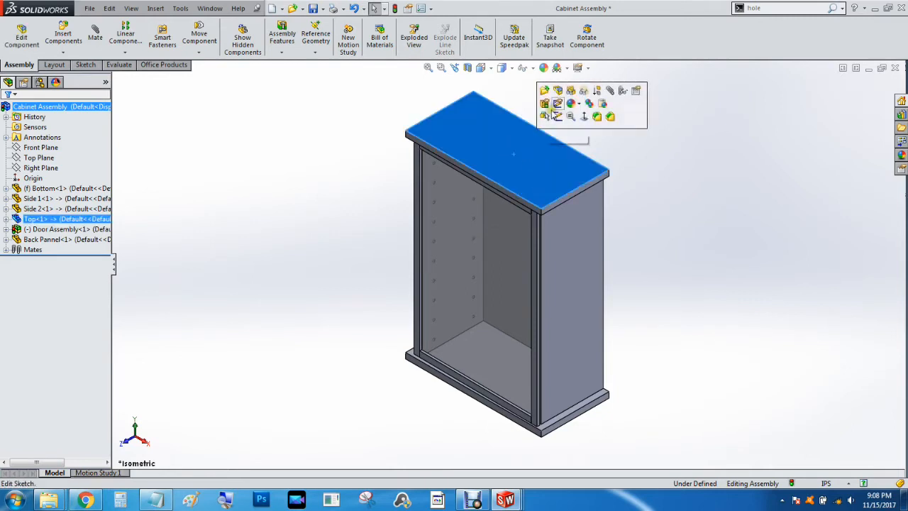
pyautogui.click(572, 104)
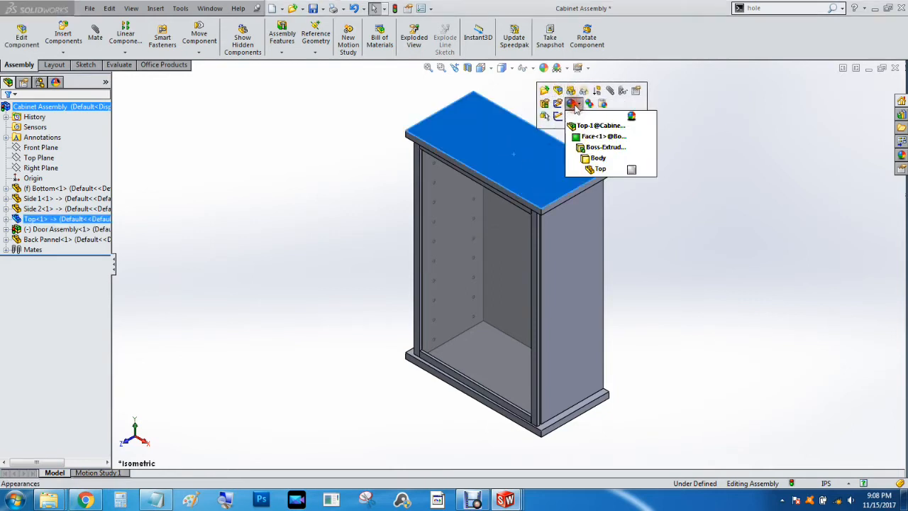
pyautogui.moveTo(604, 146)
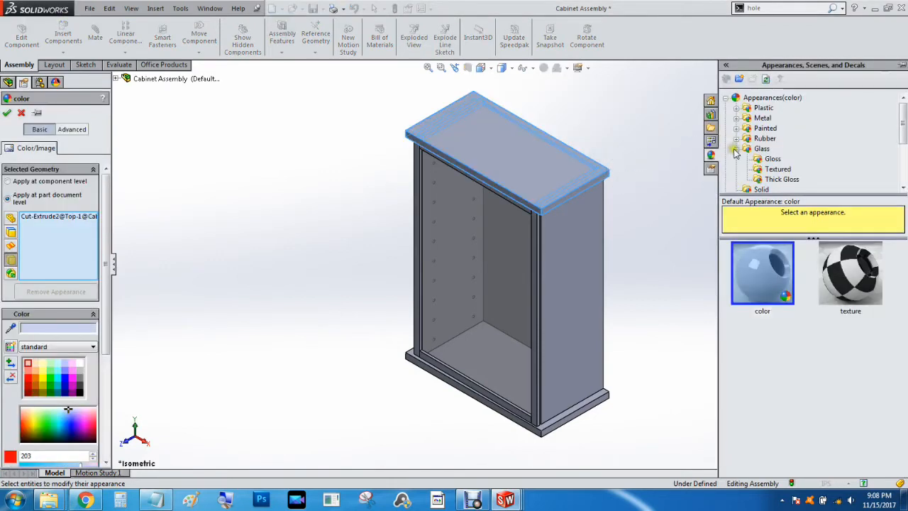
pyautogui.scroll(-3)
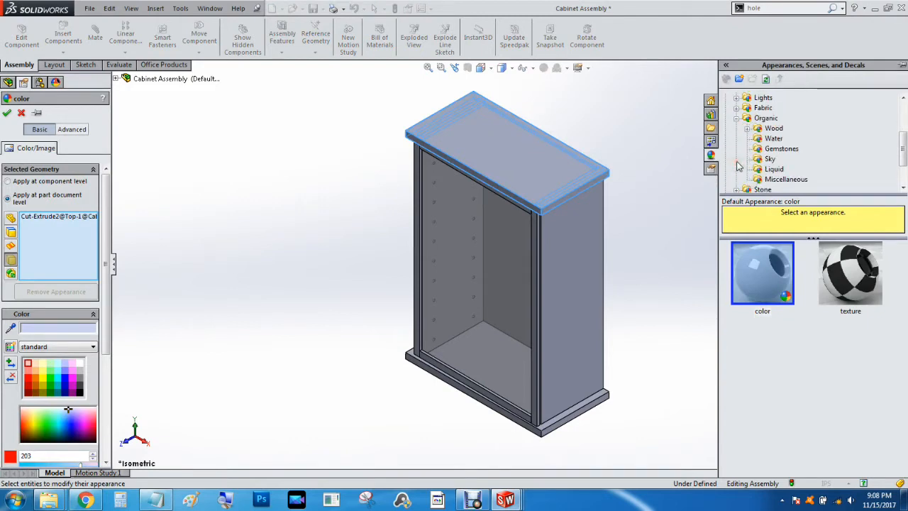
pyautogui.click(749, 128)
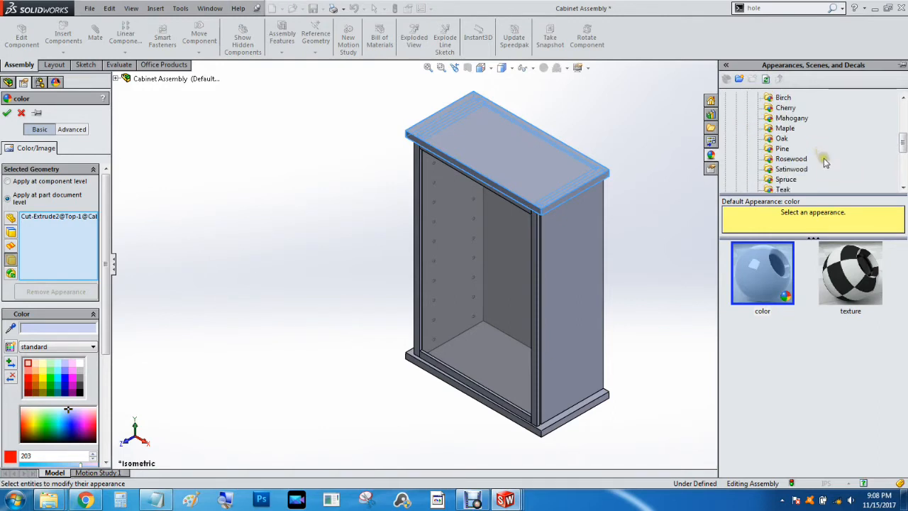
# - Apply the polished mahogany 2d finish from the Mahogany folder to the top panel
pyautogui.scroll(-3)
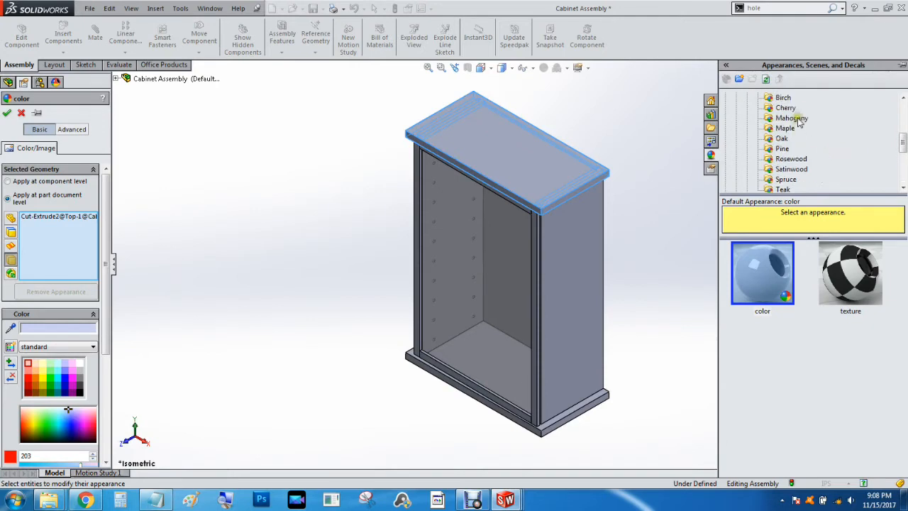
pyautogui.click(792, 118)
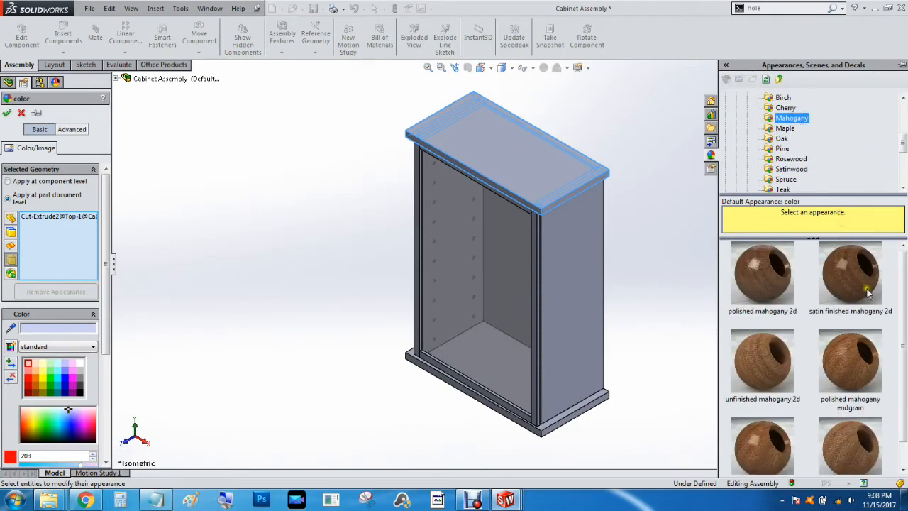
pyautogui.click(762, 278)
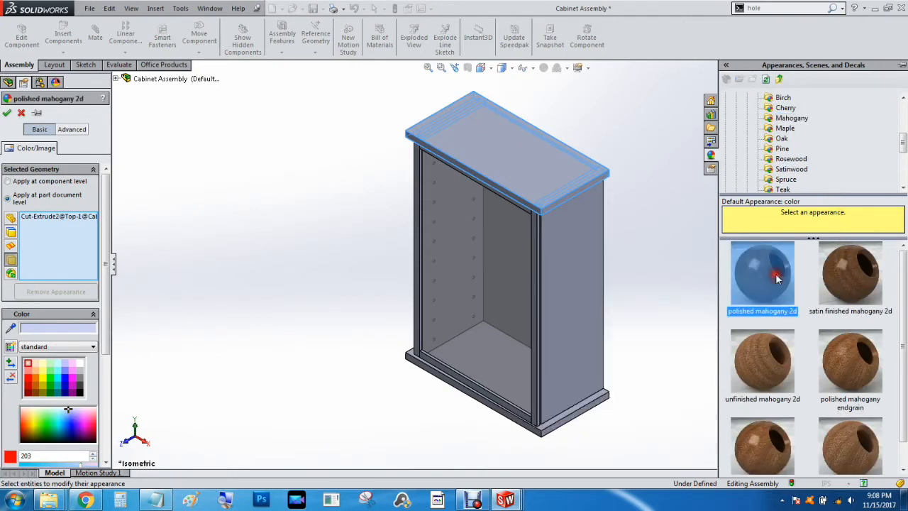
pyautogui.click(774, 278)
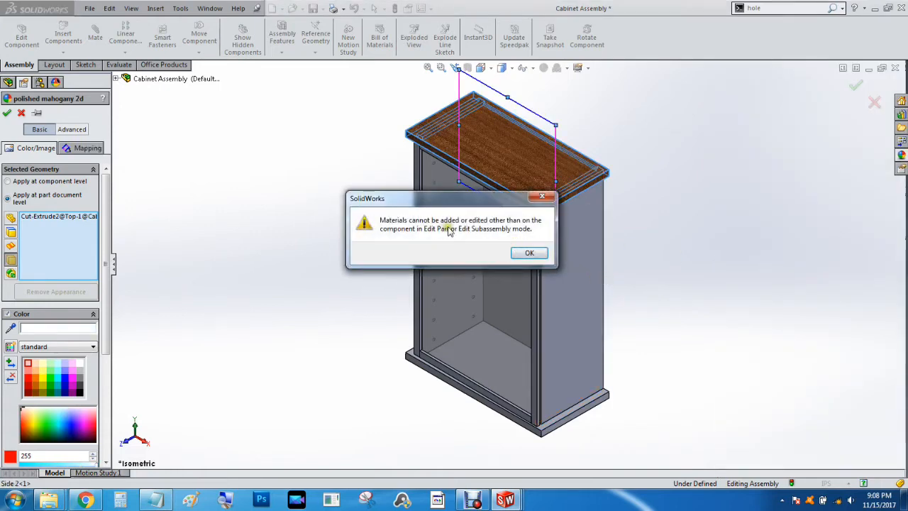
pyautogui.moveTo(493, 226)
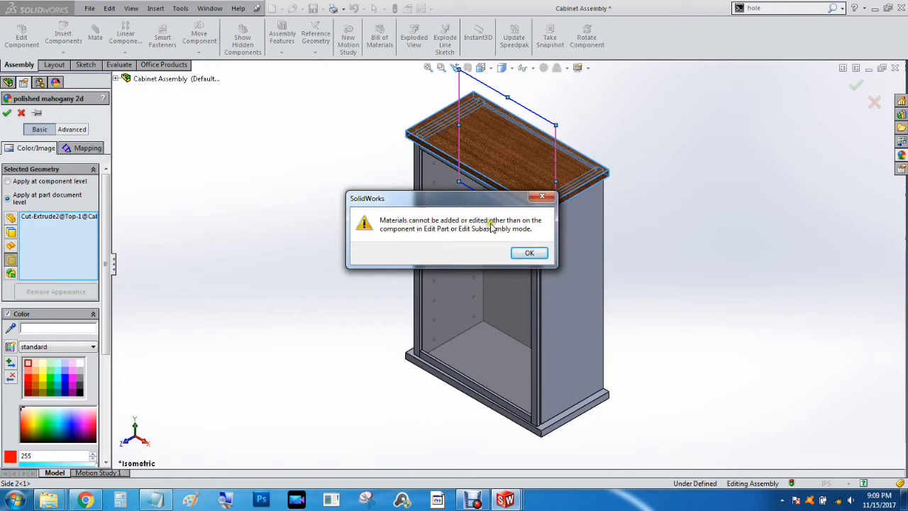
# - Dismiss the materials warning and apply polished mahogany 2d to the sides and bottom panels
pyautogui.click(529, 253)
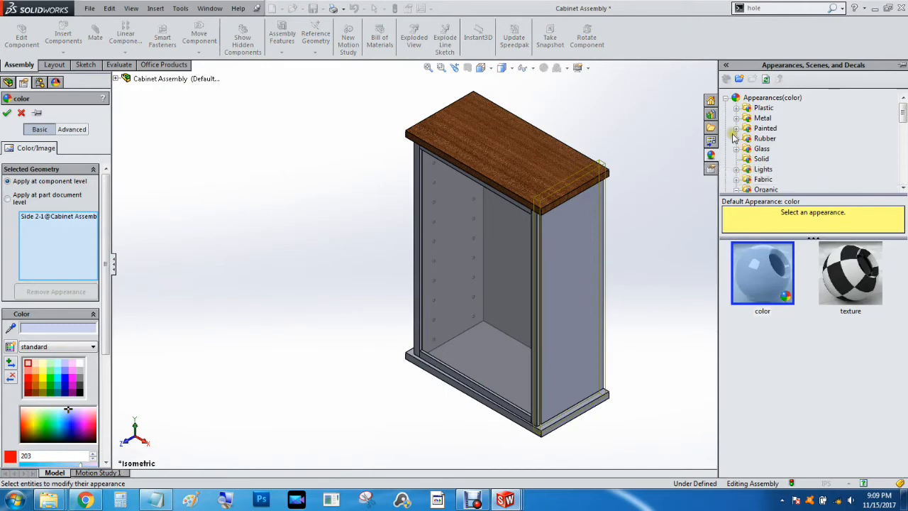
pyautogui.click(756, 139)
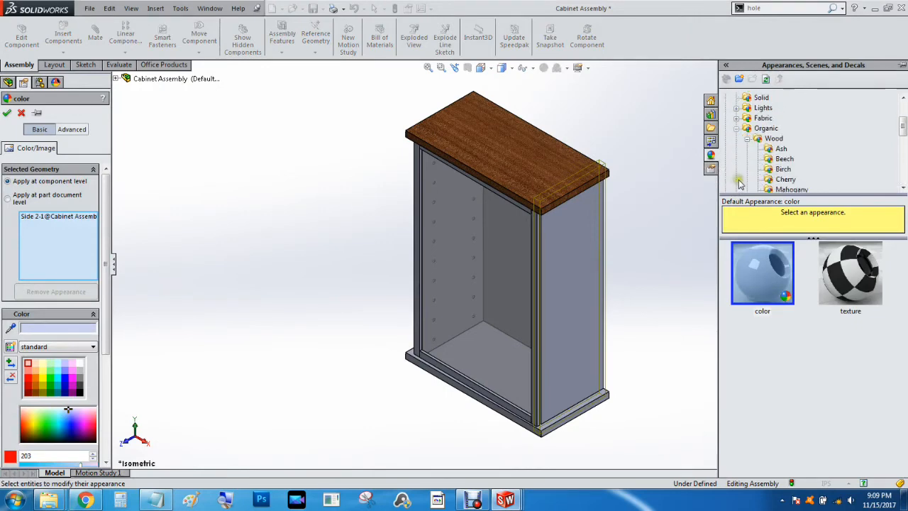
pyautogui.scroll(-3)
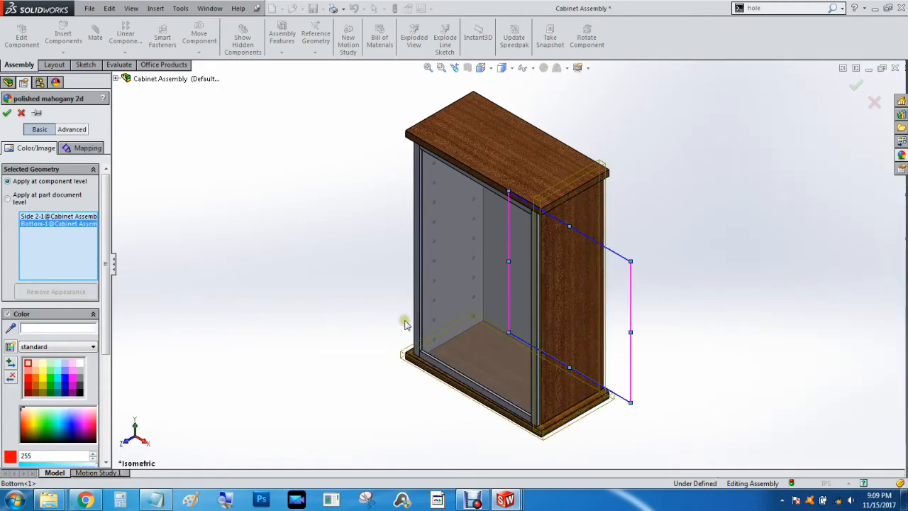
pyautogui.click(496, 269)
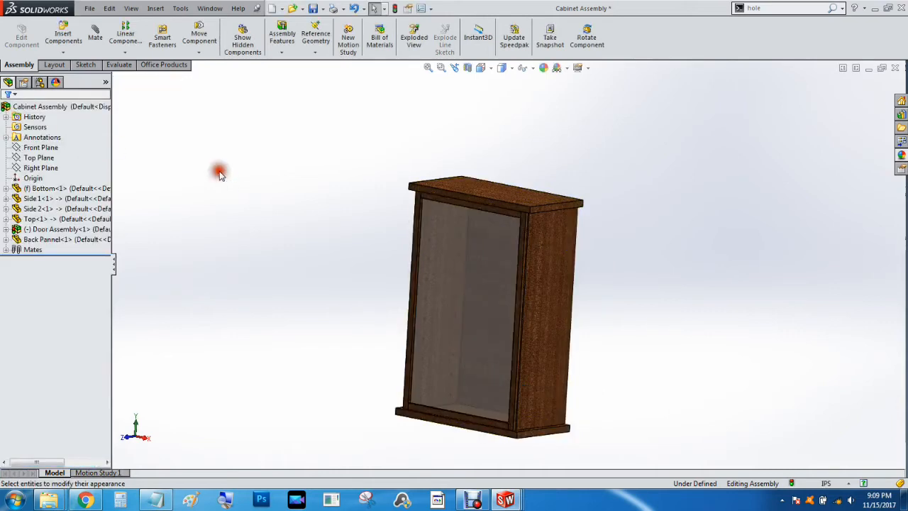
pyautogui.moveTo(225, 176)
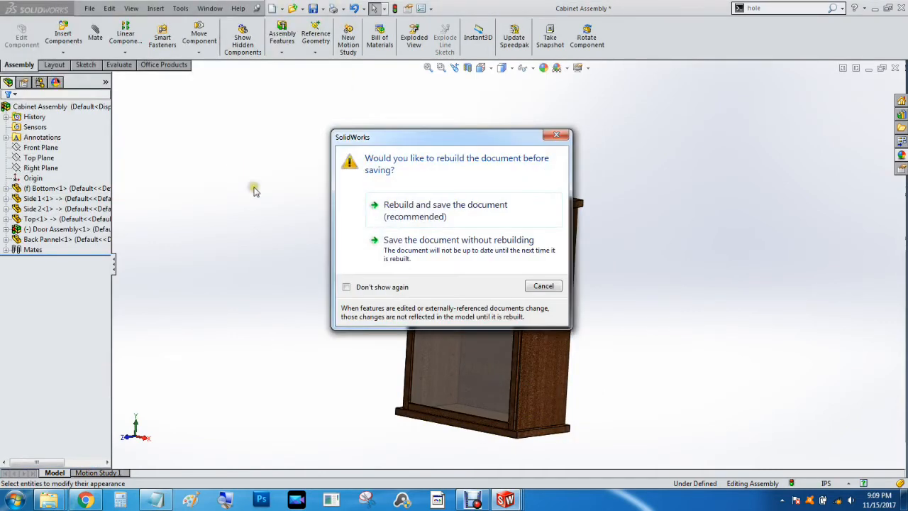
# - Rebuild and save the mahogany cabinet assembly via the recommended save option
pyautogui.click(445, 210)
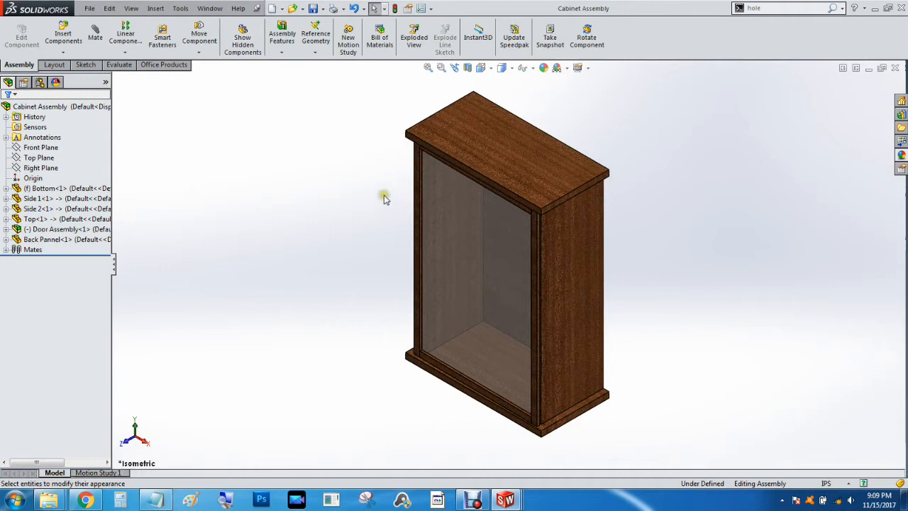
pyautogui.moveTo(394, 198)
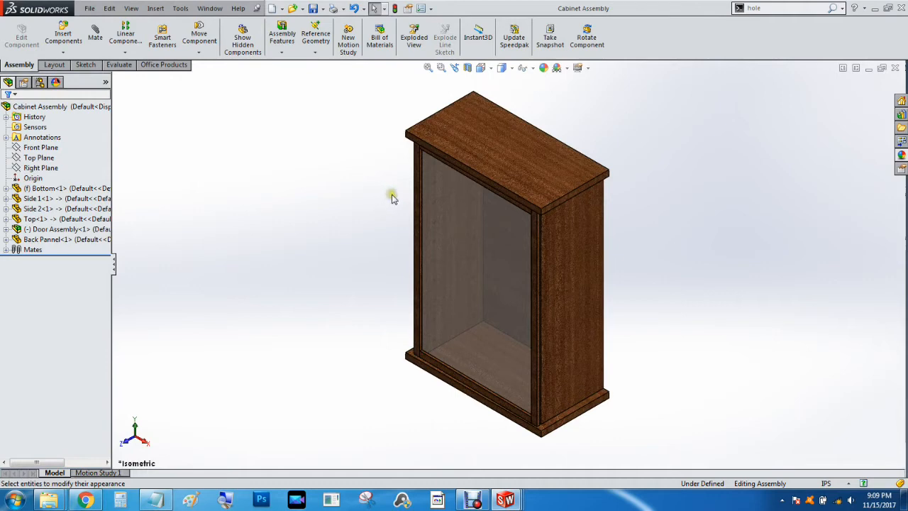
pyautogui.moveTo(143, 71)
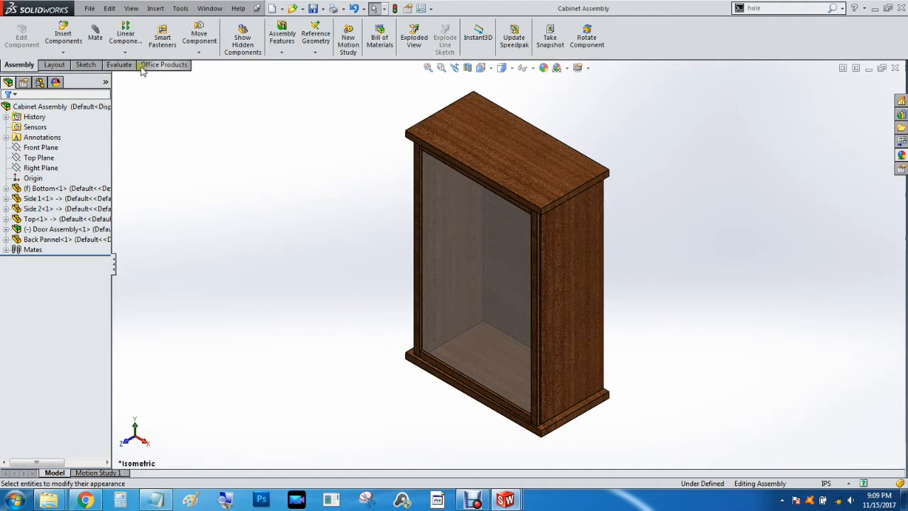
# - Load the PhotoView 360 add-in and show its Render Tools commands
pyautogui.click(165, 65)
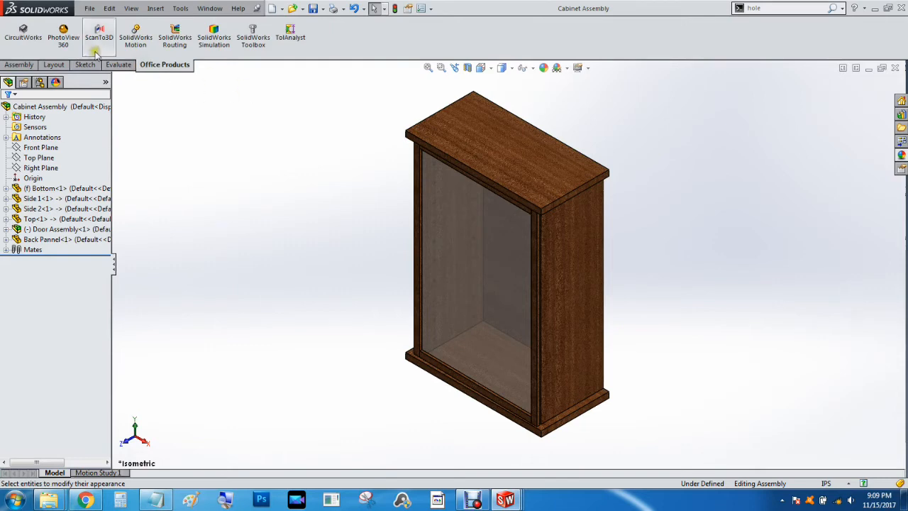
pyautogui.moveTo(204, 74)
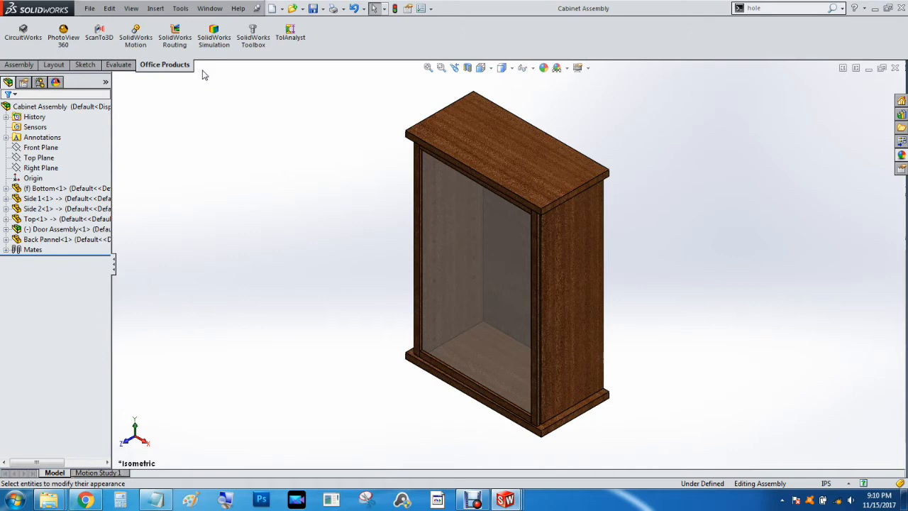
pyautogui.moveTo(63, 35)
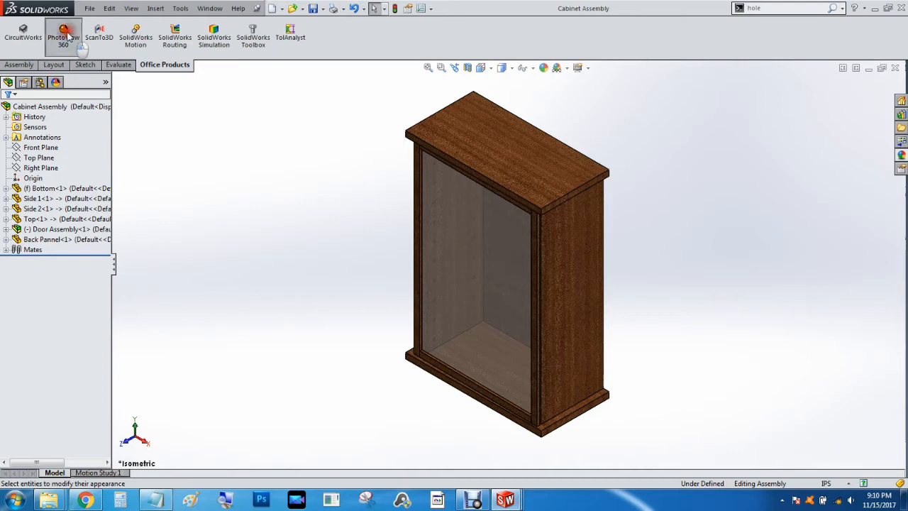
pyautogui.click(63, 34)
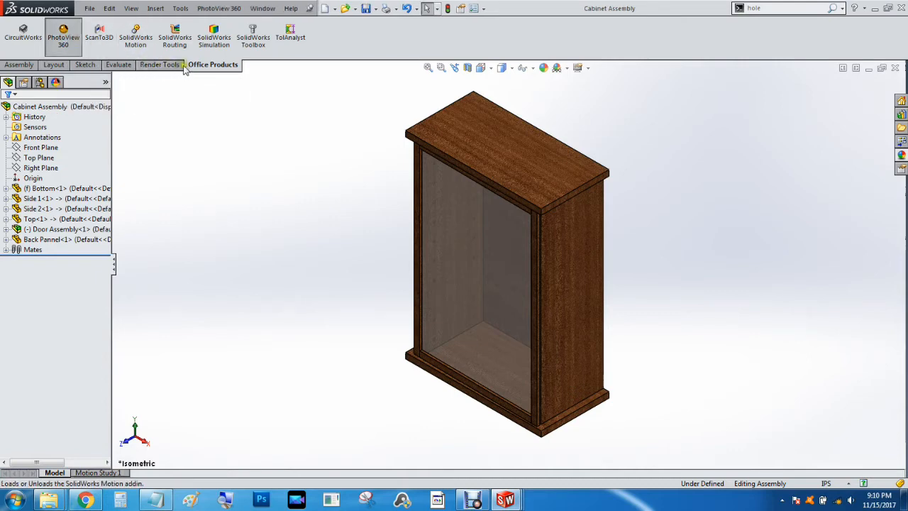
pyautogui.click(160, 65)
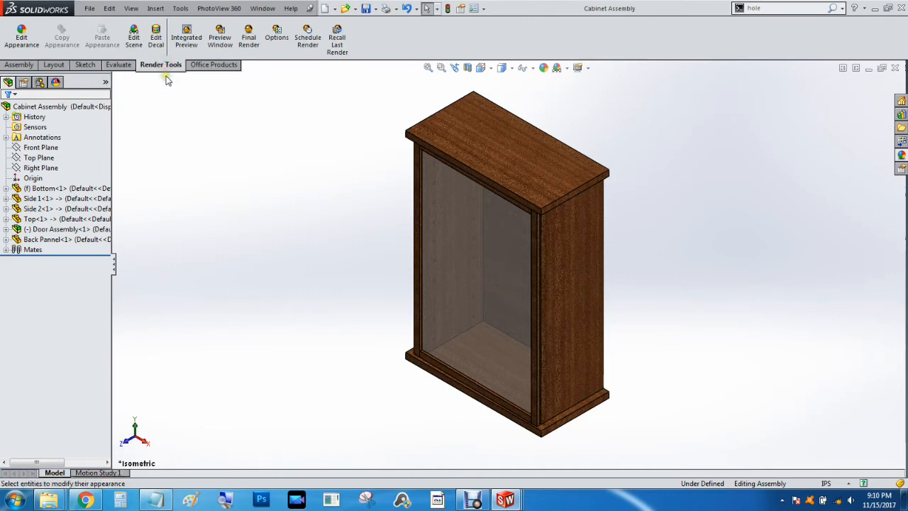
pyautogui.moveTo(186, 36)
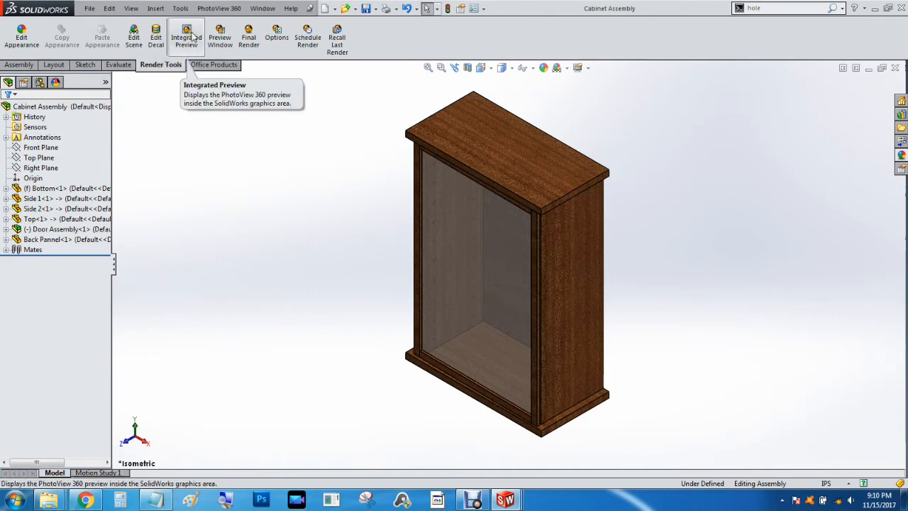
pyautogui.moveTo(222, 37)
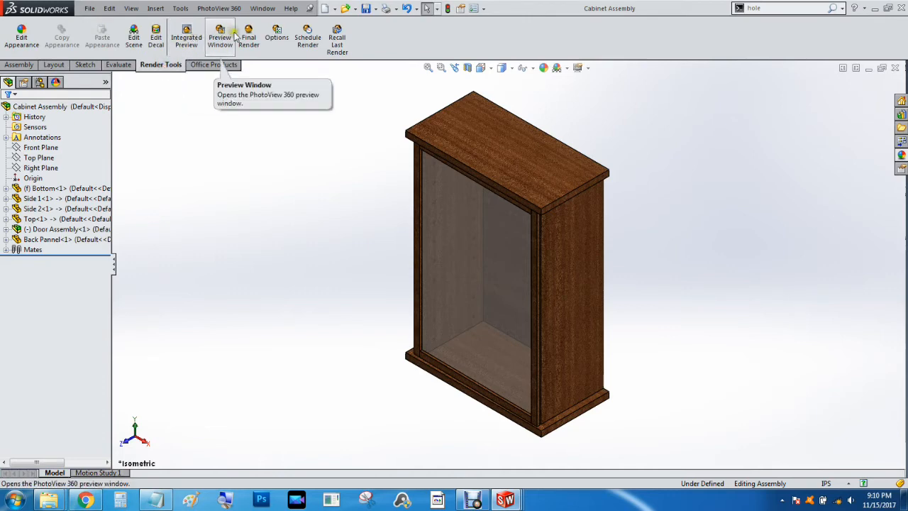
pyautogui.moveTo(248, 35)
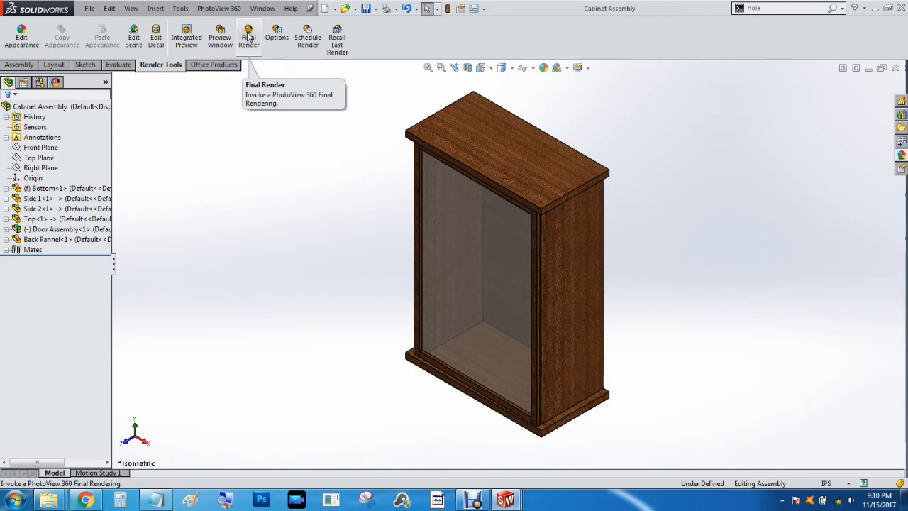
pyautogui.moveTo(276, 36)
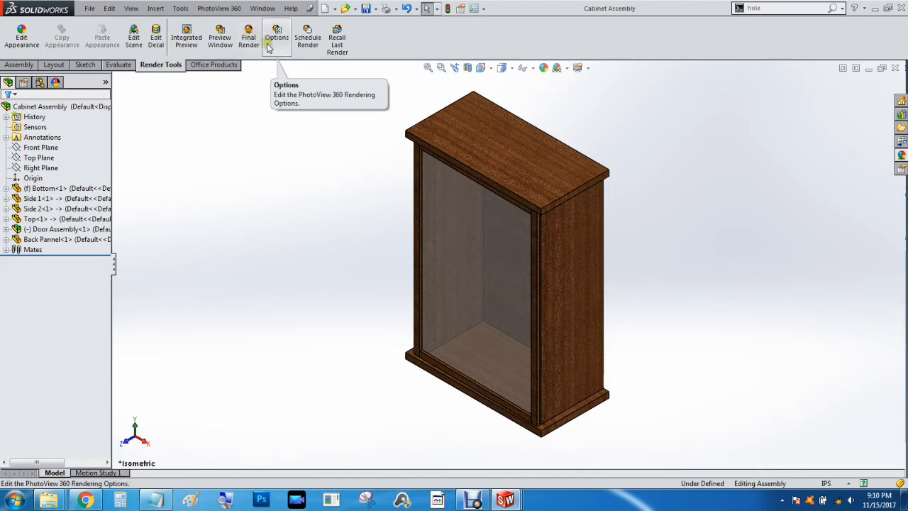
pyautogui.moveTo(186, 37)
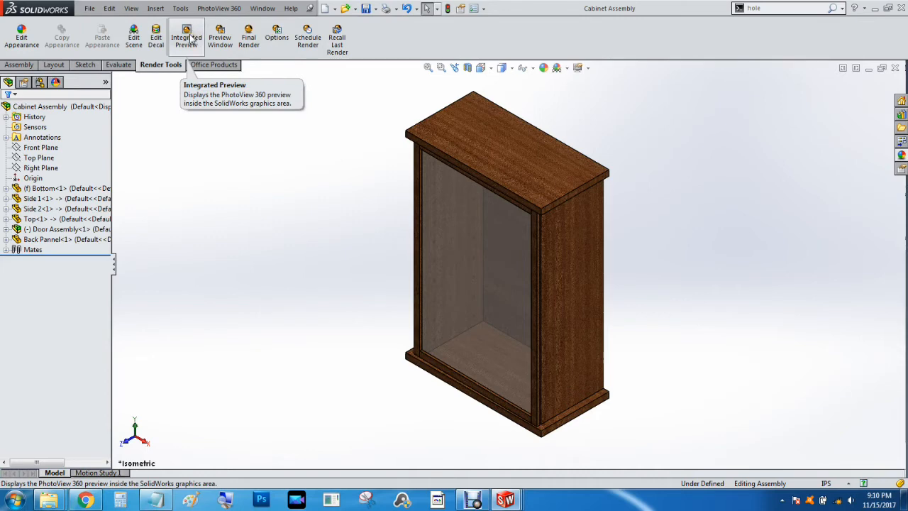
# - Run a brief Integrated Preview render and dismiss the perspective recommendation
pyautogui.click(188, 37)
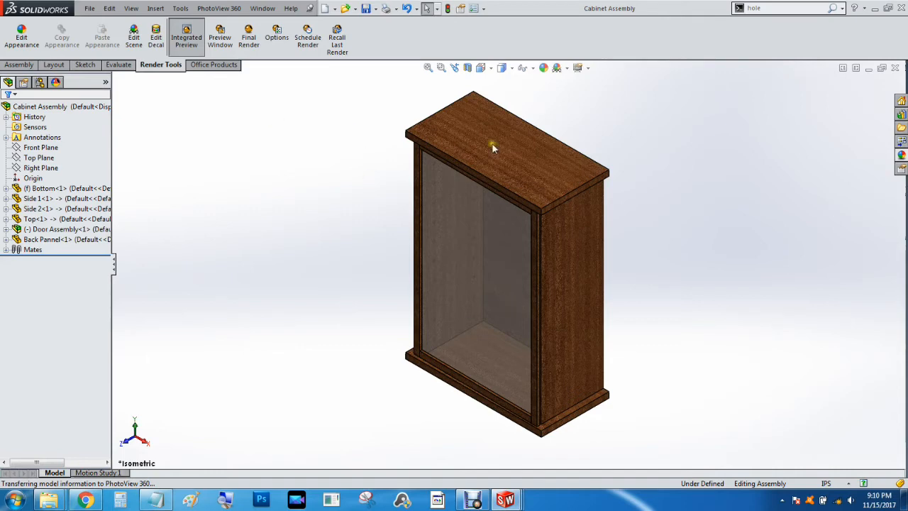
pyautogui.click(186, 36)
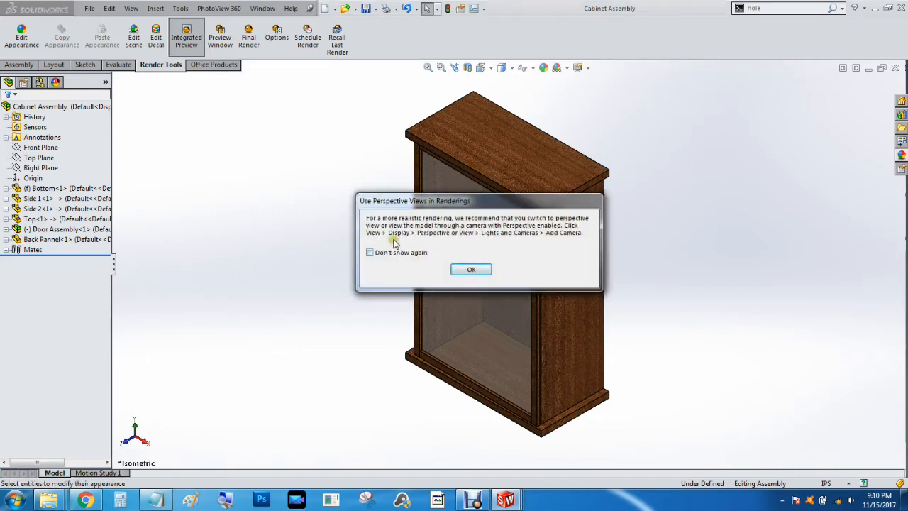
pyautogui.moveTo(386, 226)
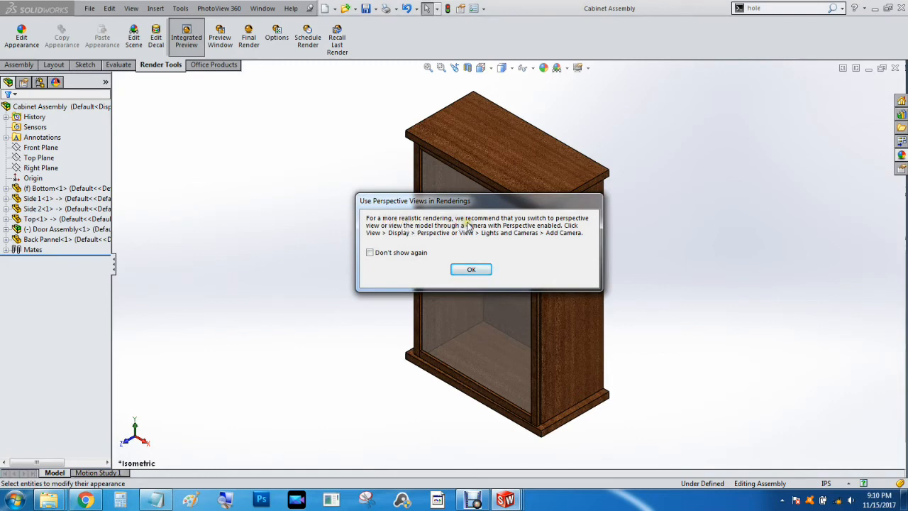
pyautogui.moveTo(436, 238)
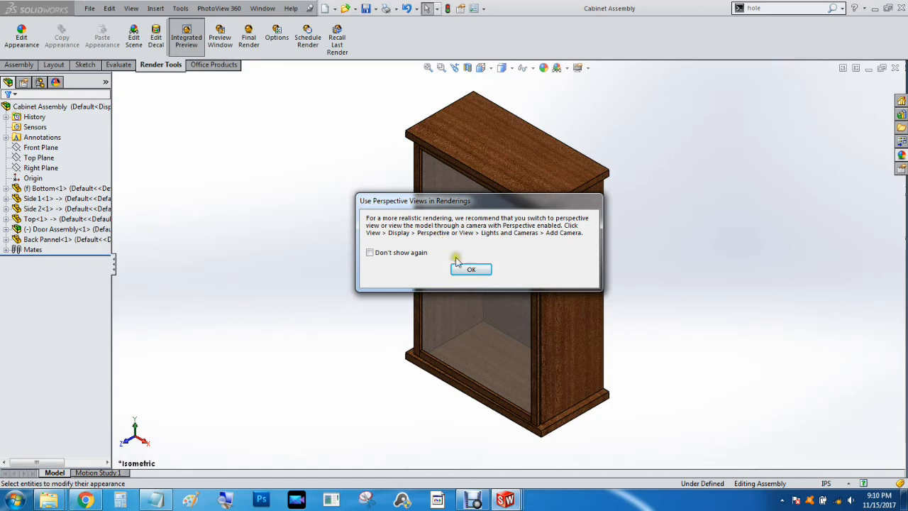
pyautogui.moveTo(460, 304)
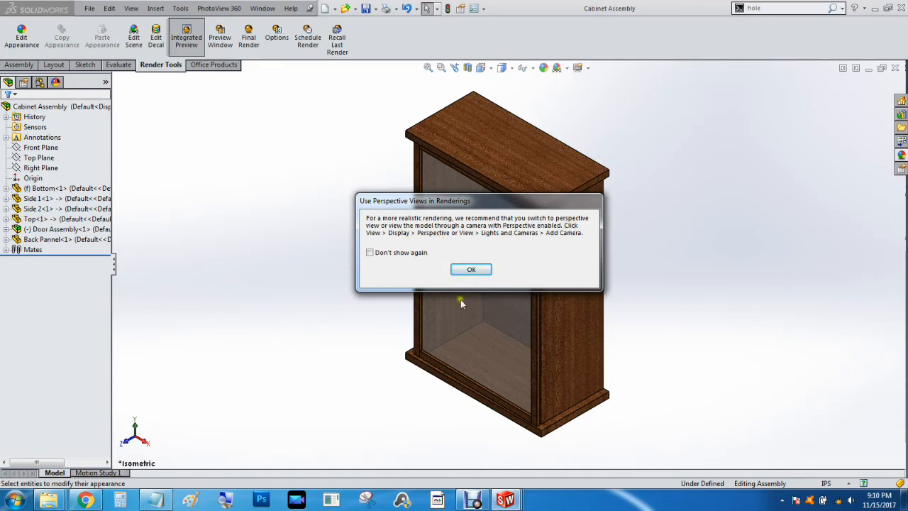
pyautogui.click(471, 270)
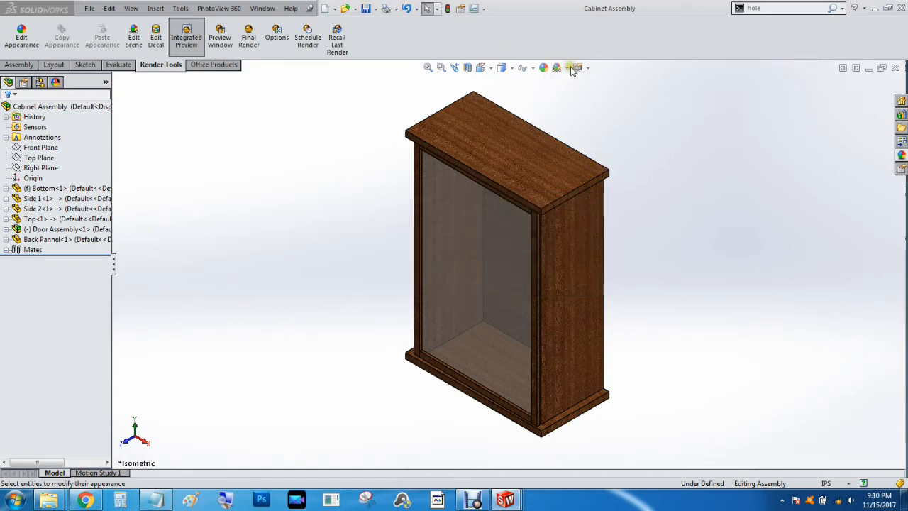
# - Switch the cabinet's display to Perspective from the View Settings effects list
pyautogui.click(573, 68)
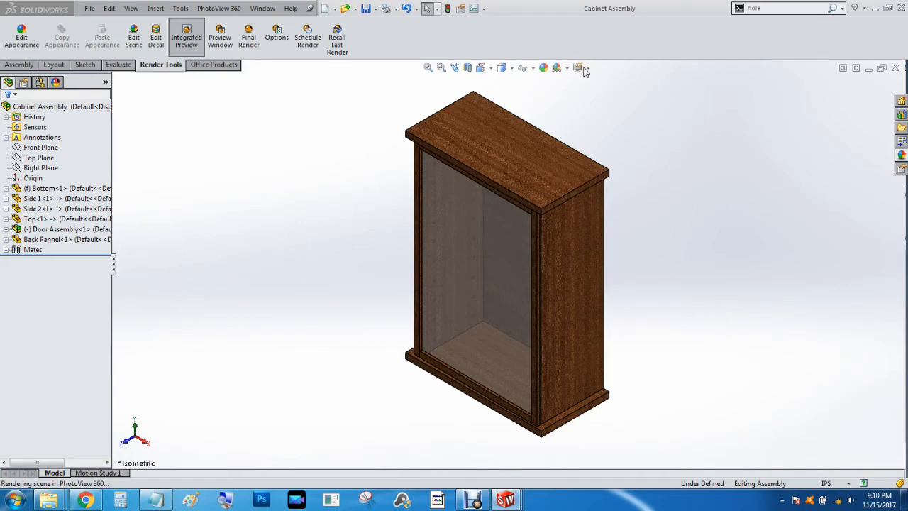
pyautogui.click(579, 68)
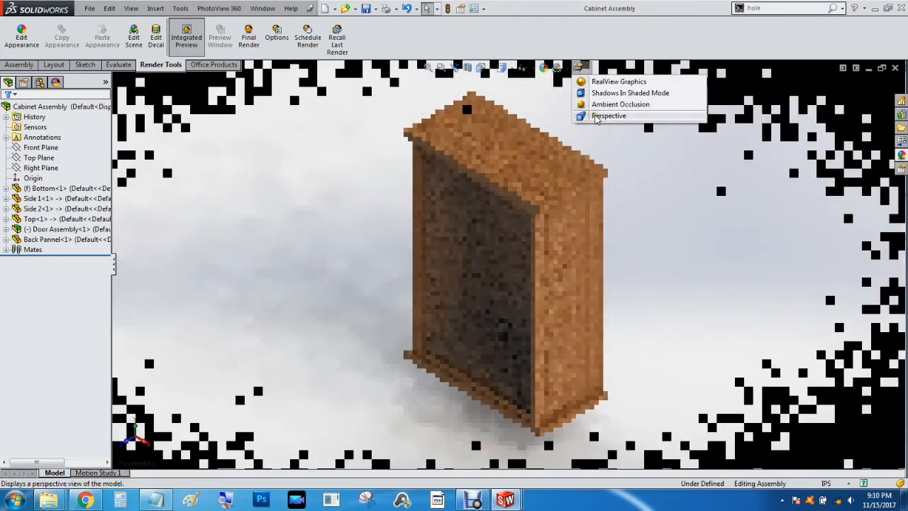
pyautogui.click(607, 116)
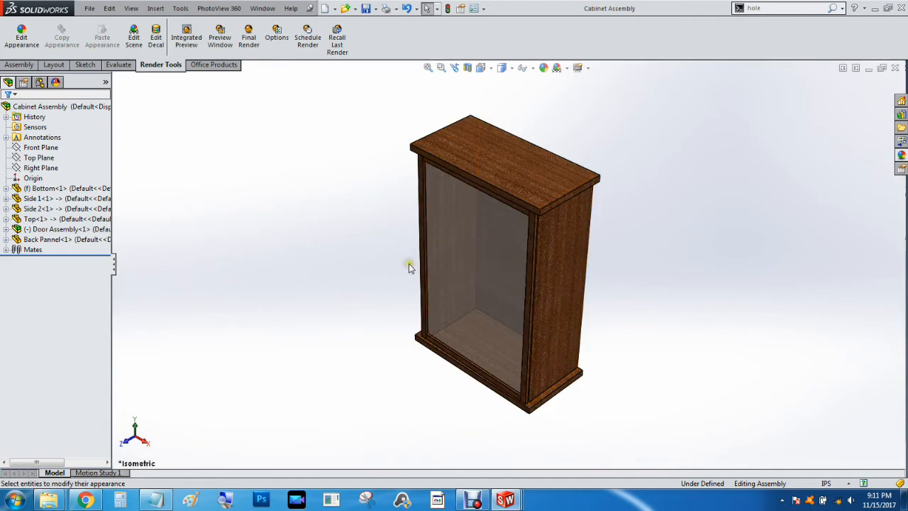
pyautogui.moveTo(416, 255)
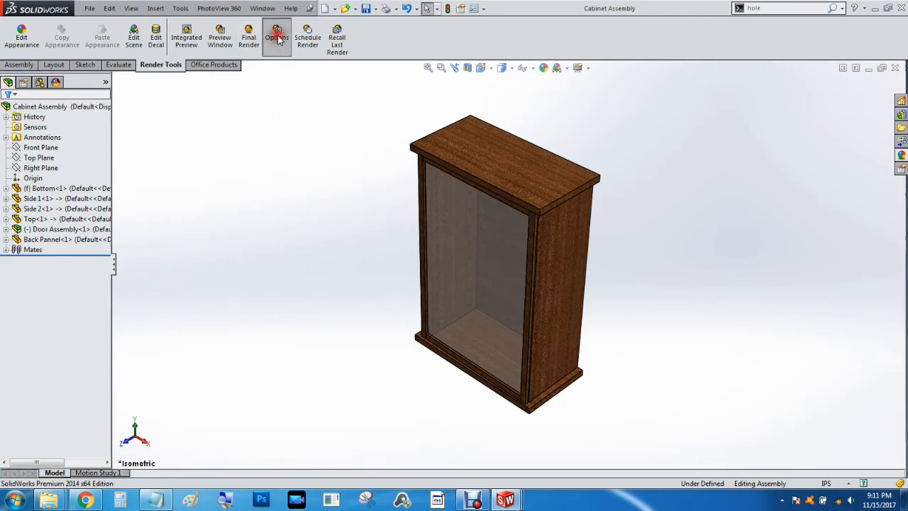
pyautogui.click(278, 37)
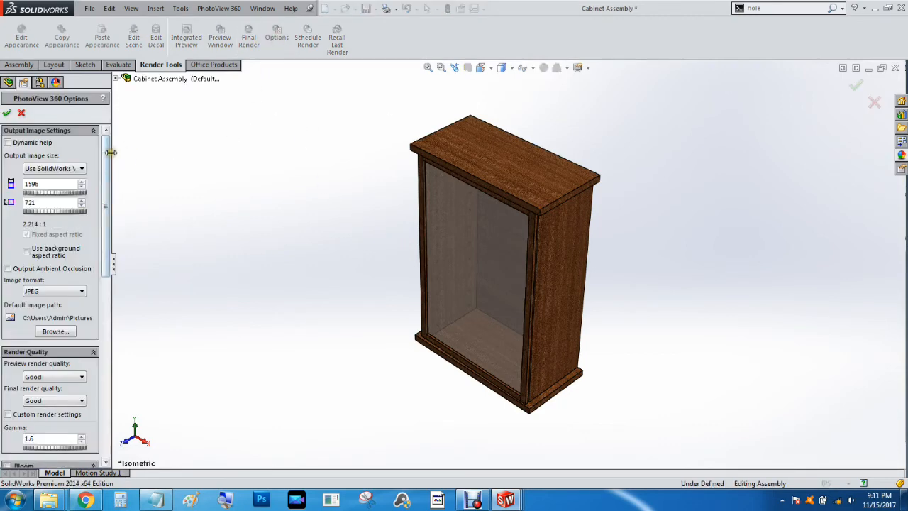
pyautogui.scroll(-3)
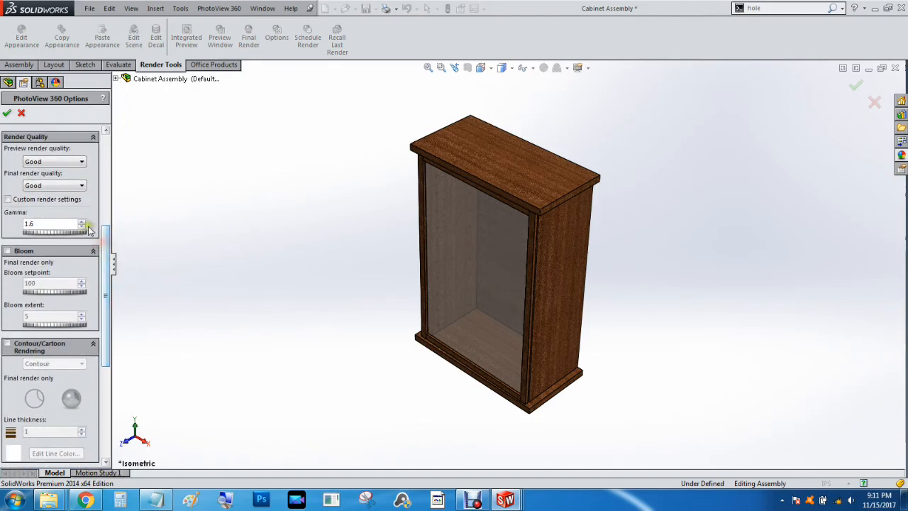
pyautogui.click(80, 185)
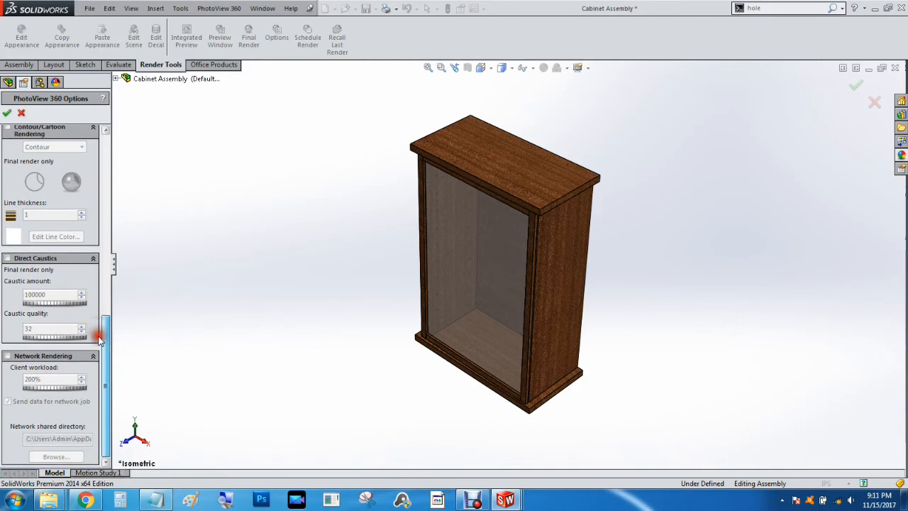
pyautogui.click(7, 113)
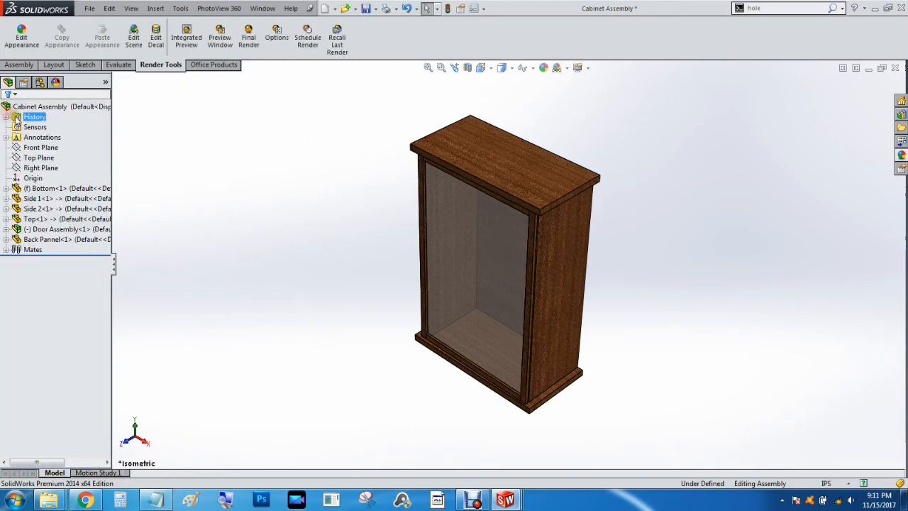
# - Apply the Backdrop - Grey with Overhead Light scene and enable Shadows In Shaded Mode
pyautogui.click(564, 68)
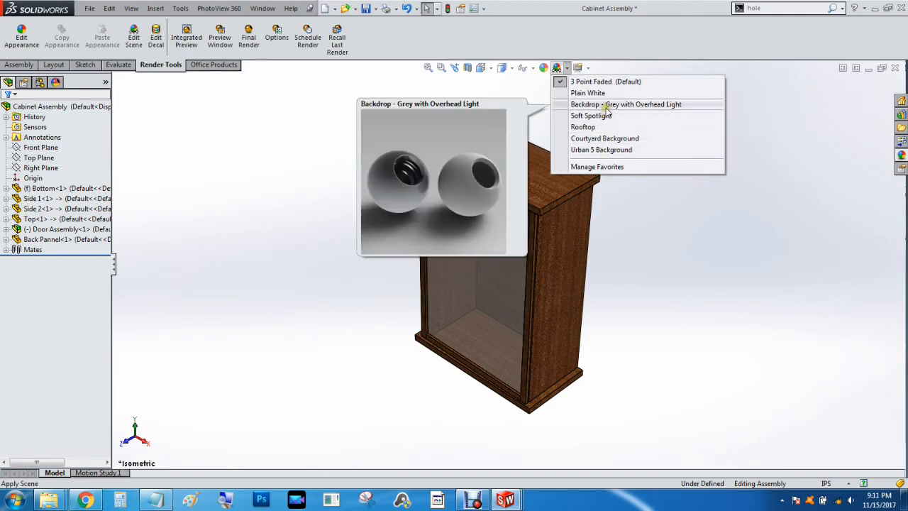
pyautogui.click(626, 105)
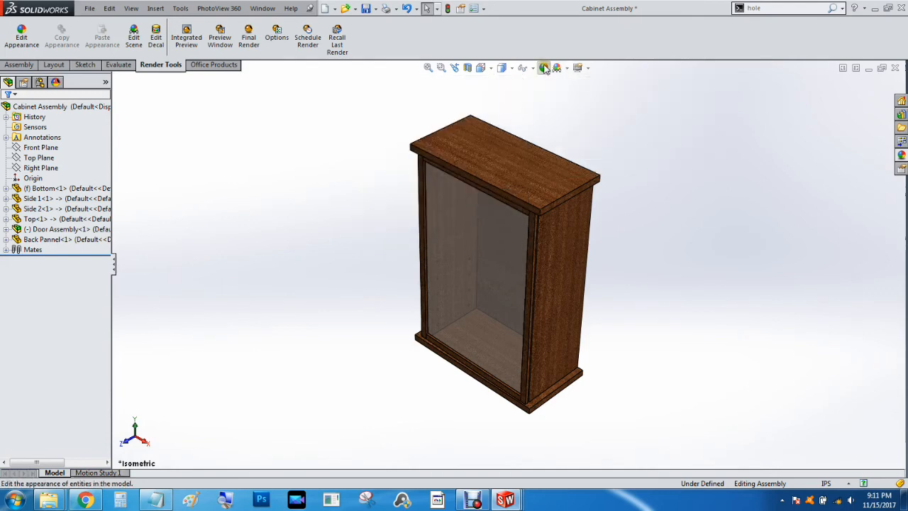
pyautogui.click(587, 68)
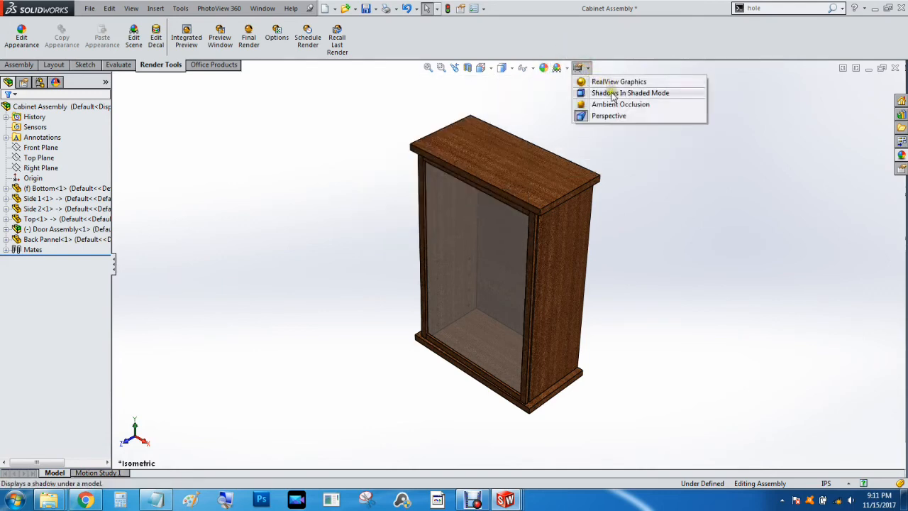
pyautogui.click(629, 94)
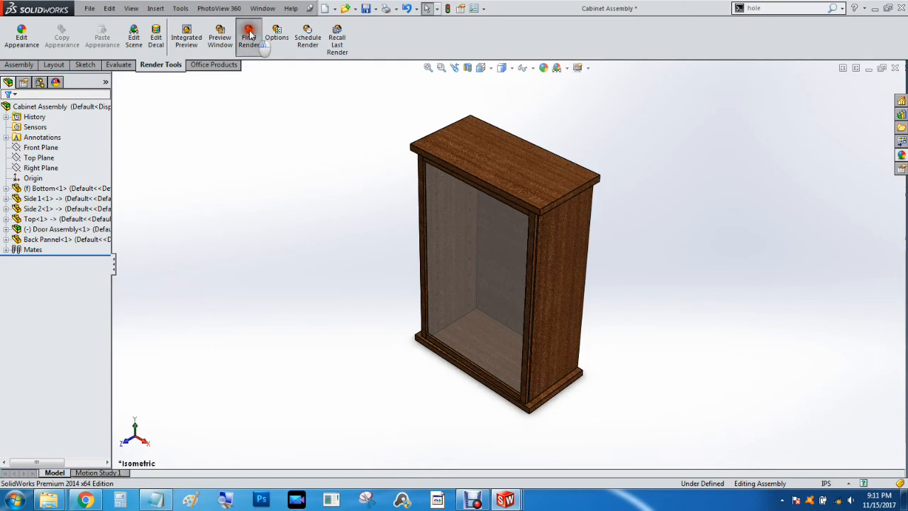
# - Run Final Render so PhotoView 360 produces the photorealistic mahogany cabinet image
pyautogui.click(248, 37)
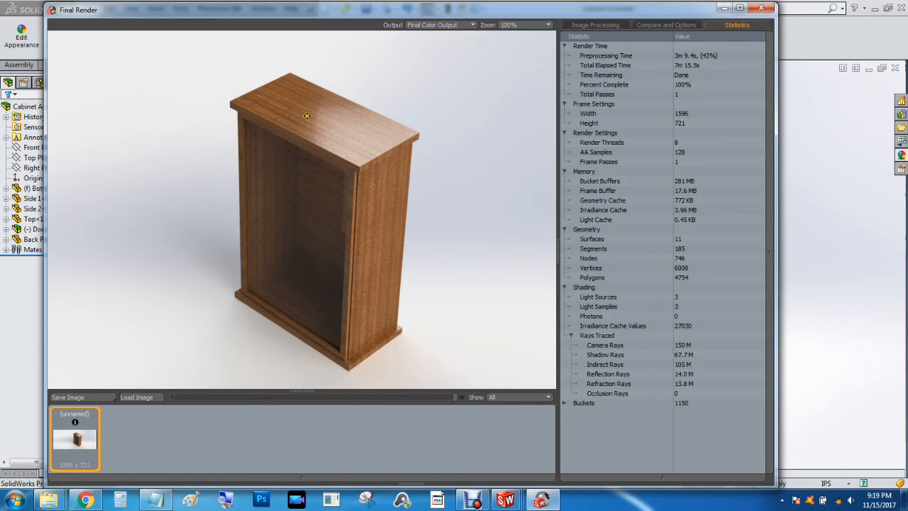
pyautogui.moveTo(386, 183)
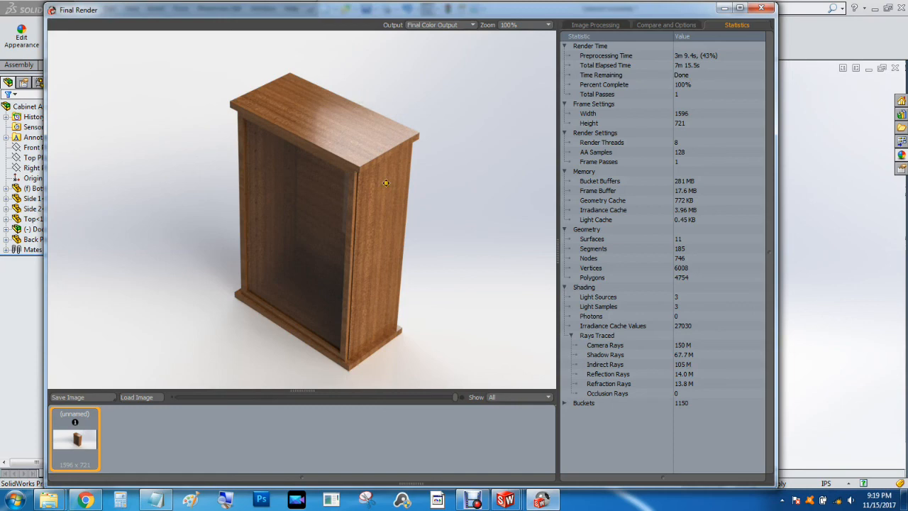
pyautogui.moveTo(279, 205)
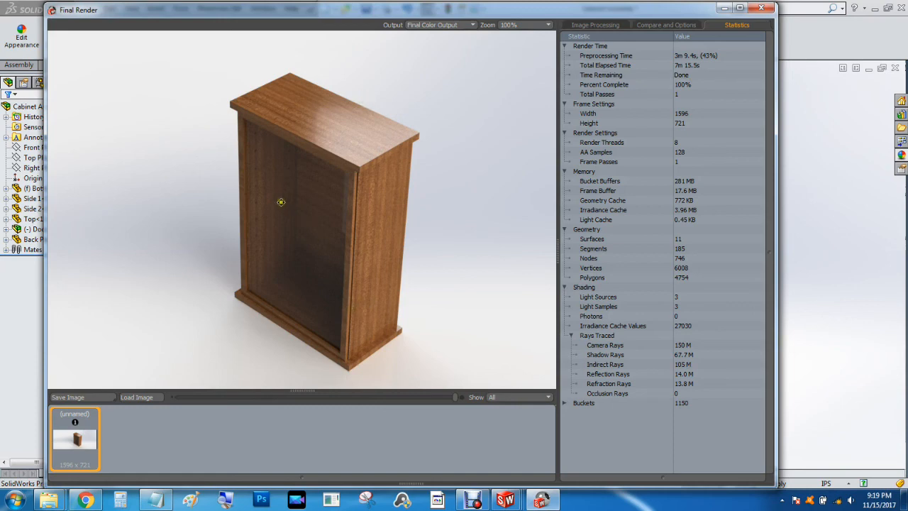
pyautogui.moveTo(262, 124)
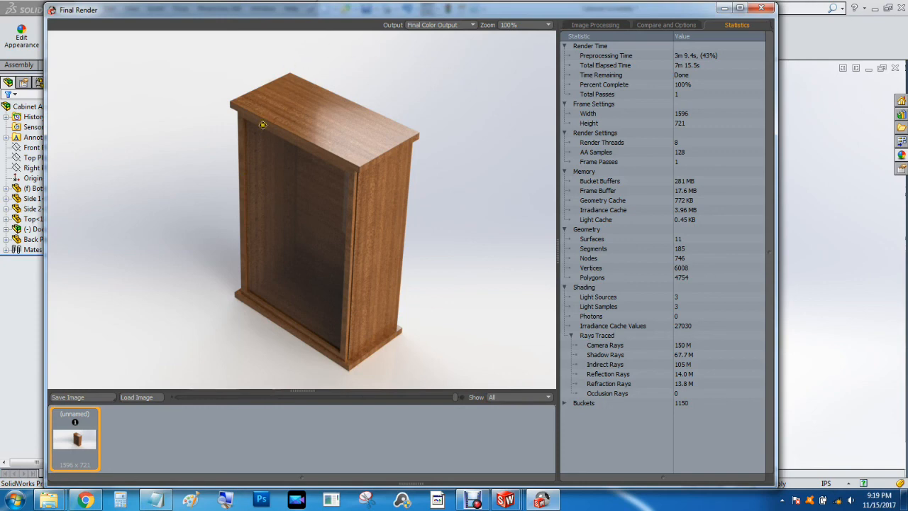
pyautogui.moveTo(369, 204)
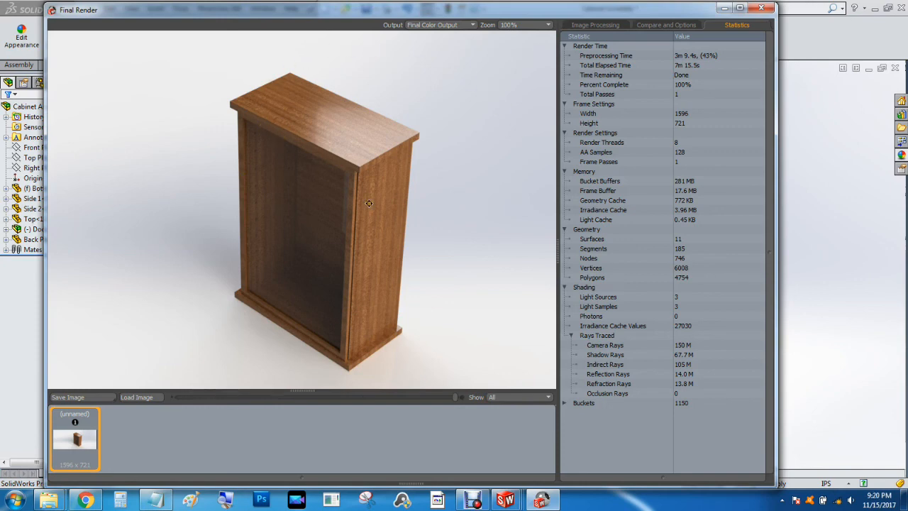